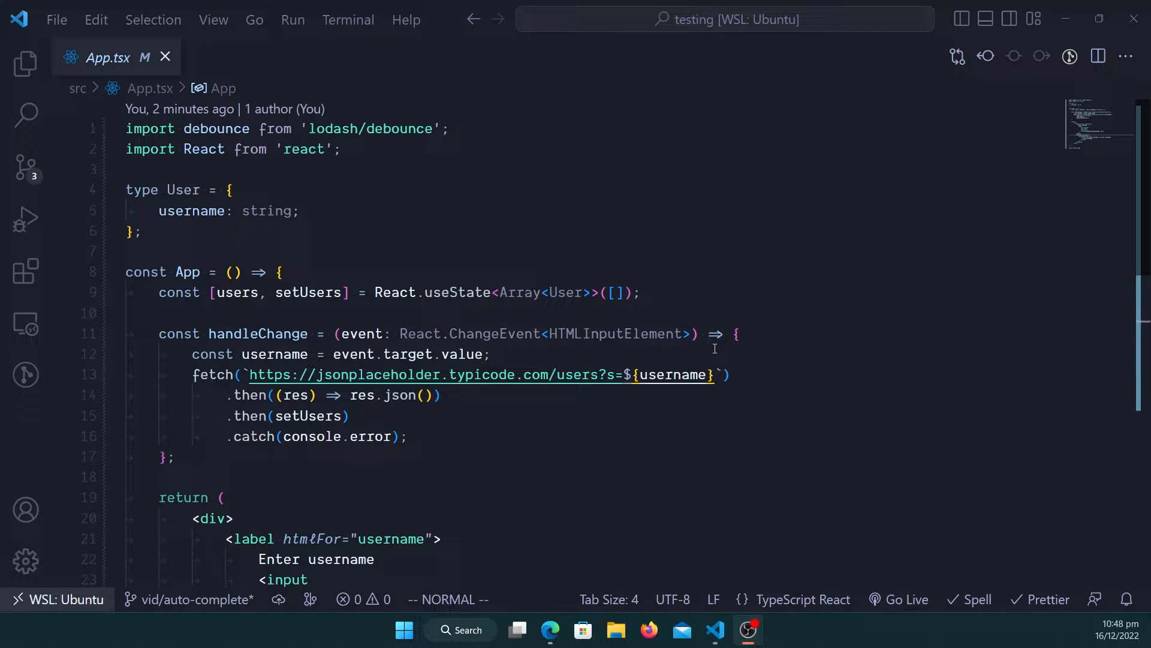
# Scroll through the editor and dismiss the open popups with Escape.
pyautogui.scroll(-3)
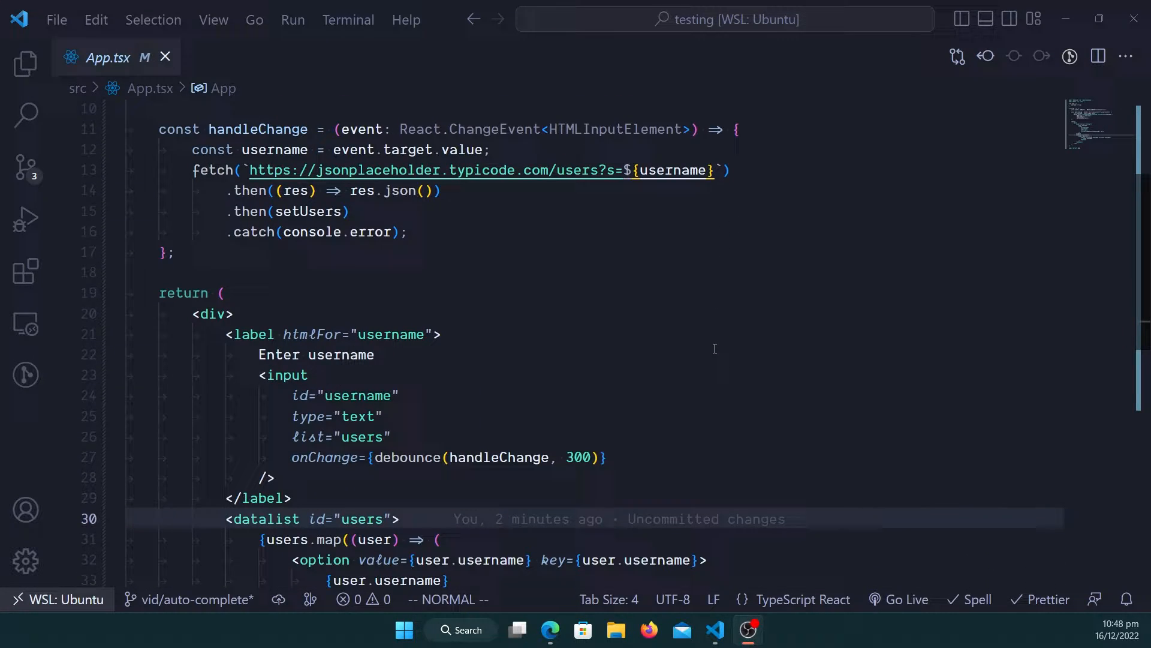
pyautogui.scroll(-3)
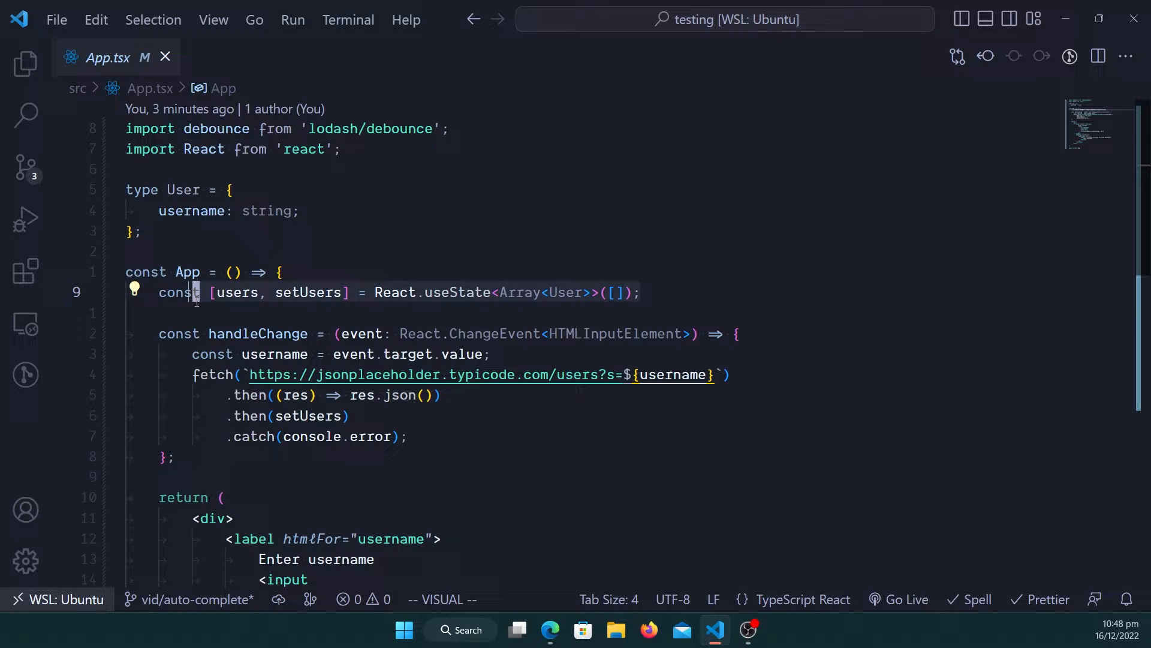
pyautogui.moveTo(455, 292)
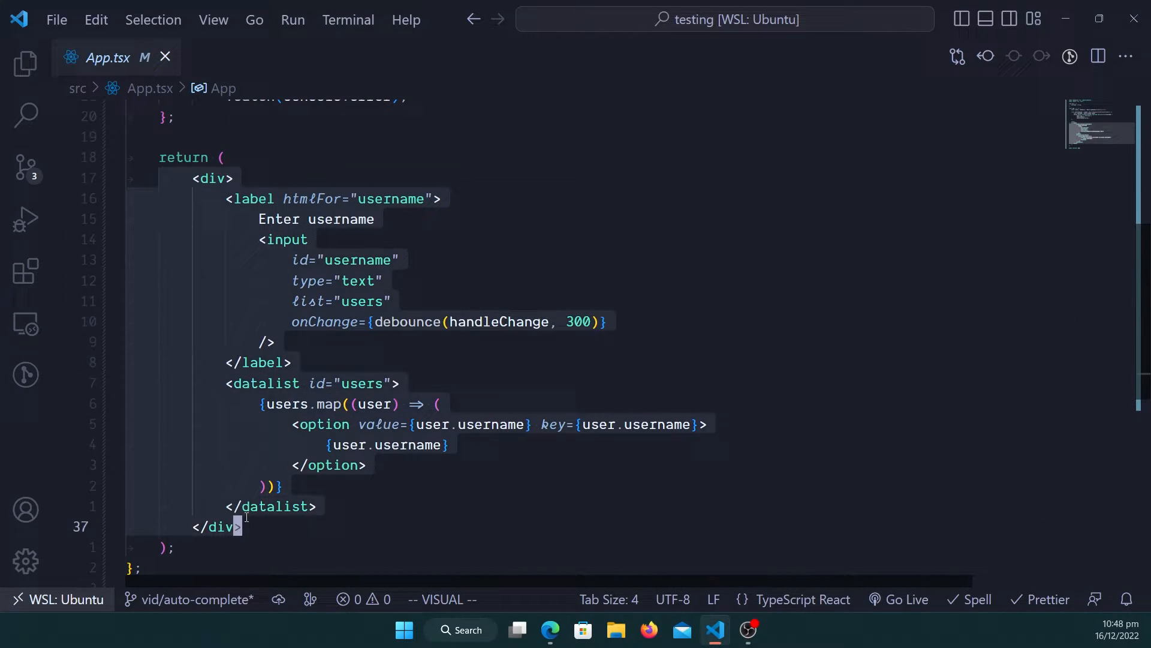
pyautogui.press('Escape')
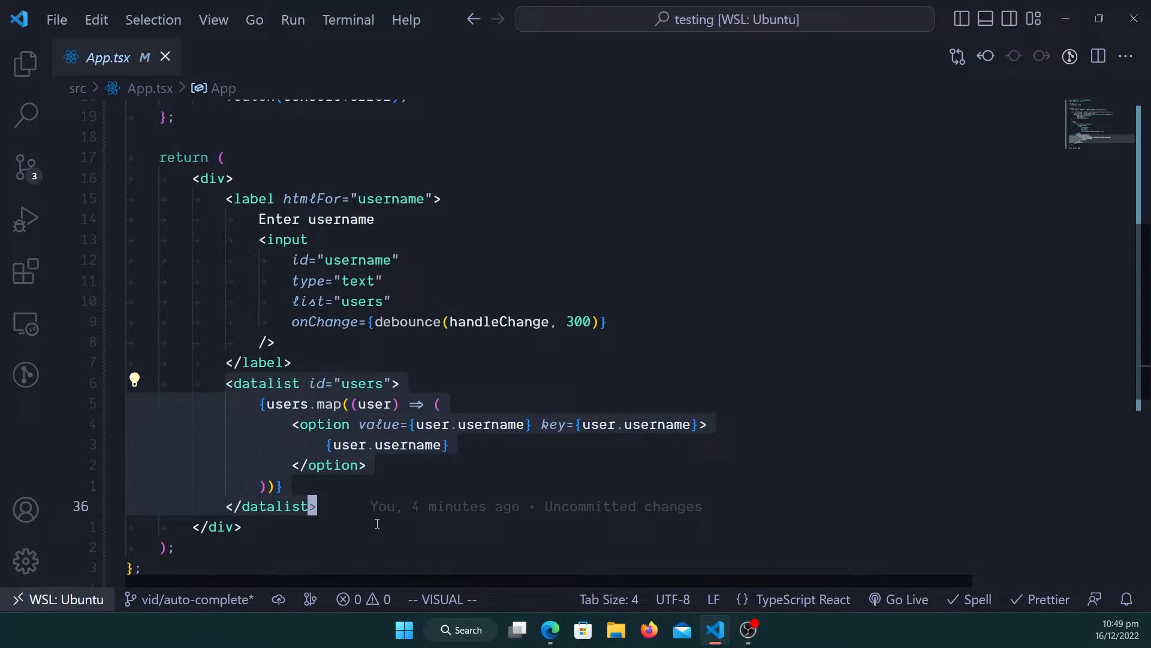
pyautogui.press('Escape')
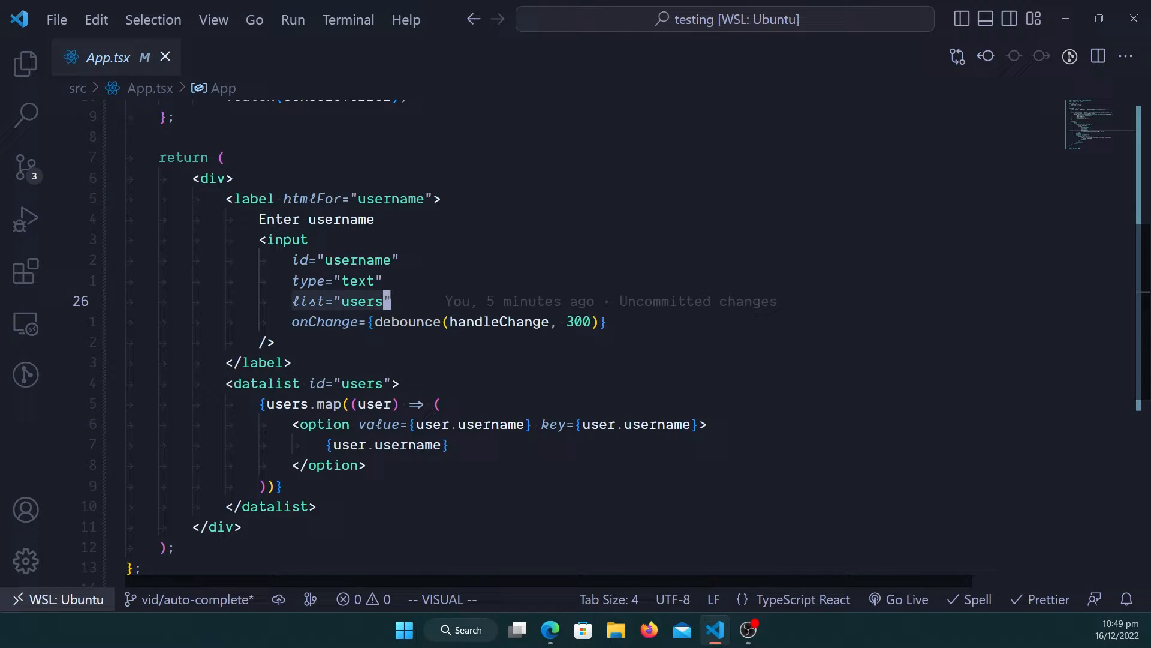
pyautogui.press('Escape')
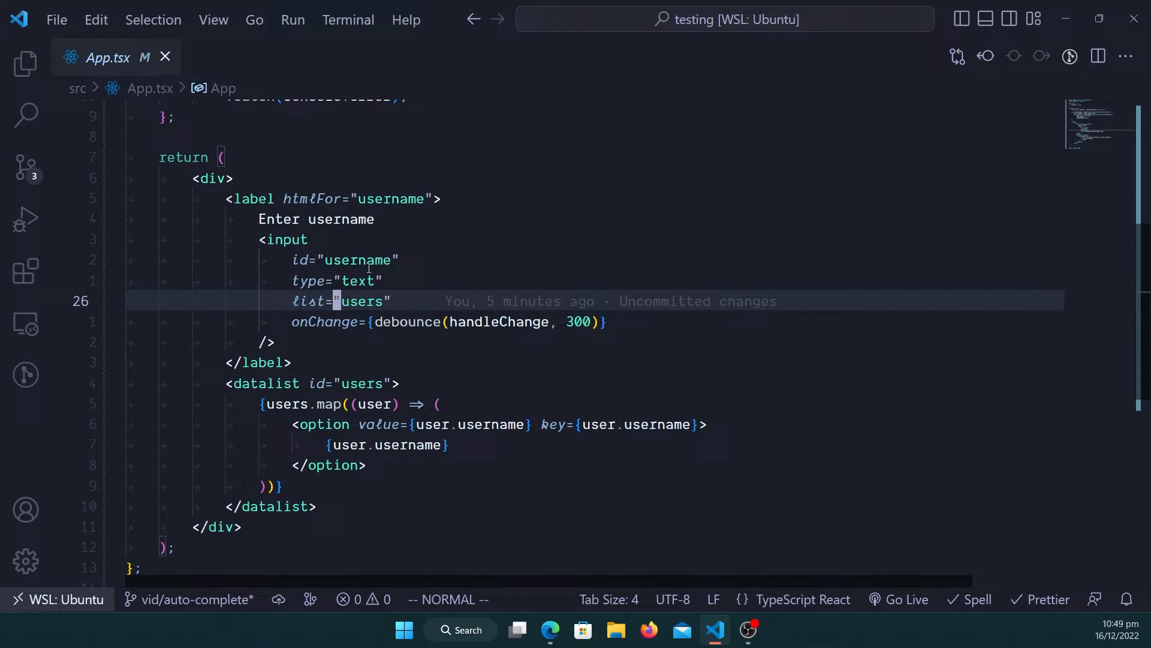
pyautogui.moveTo(247, 479)
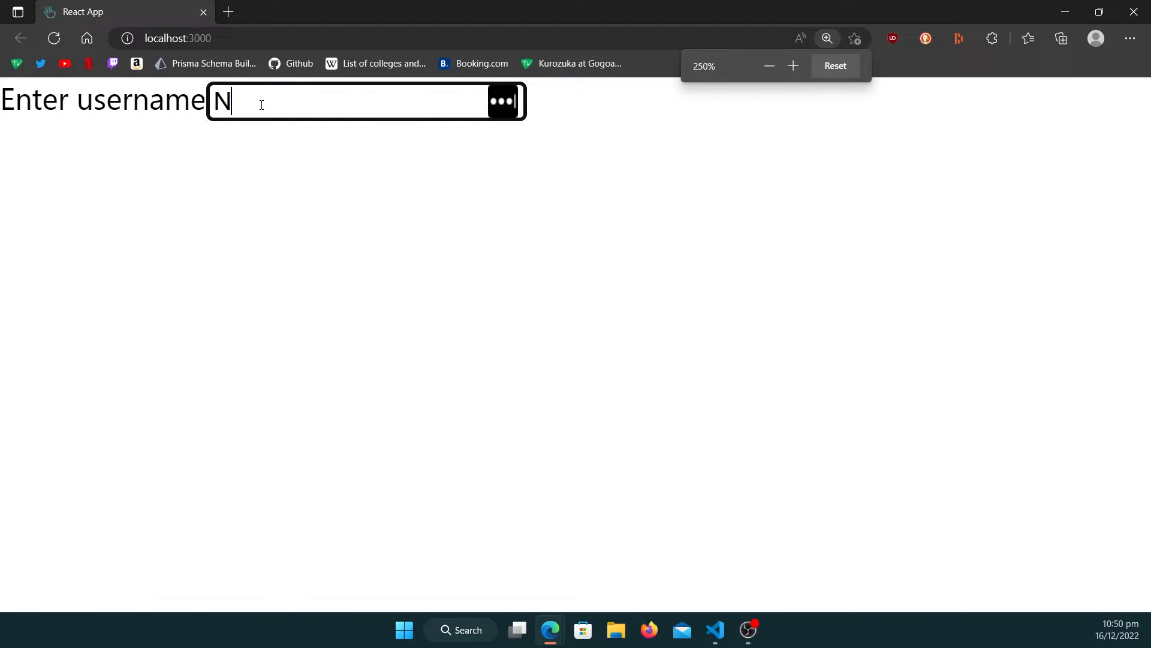
# In Edge, pick 'Antonette' from the username suggestions, then return to Visual Studio Code.
pyautogui.click(503, 101)
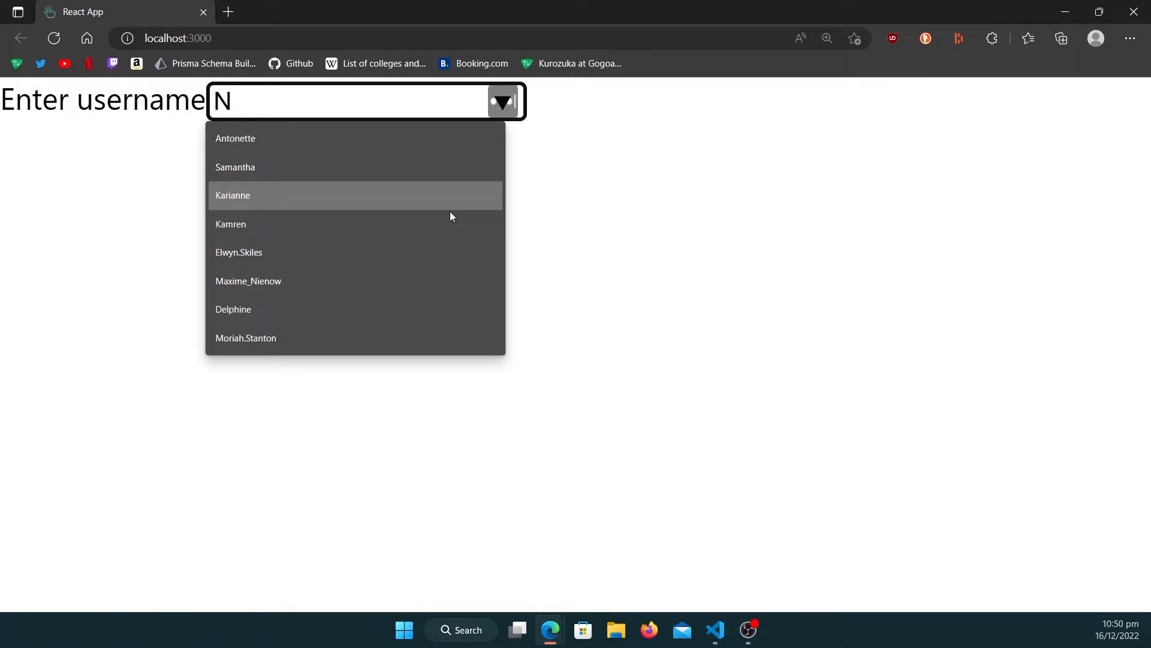
pyautogui.moveTo(326, 308)
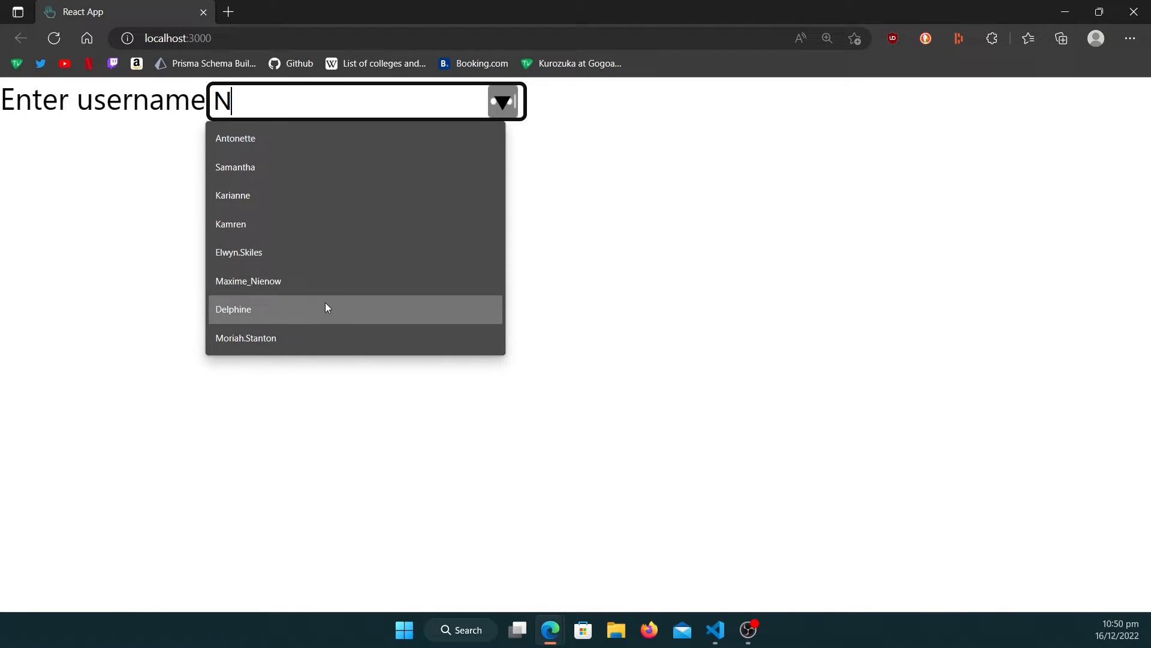
pyautogui.moveTo(331, 252)
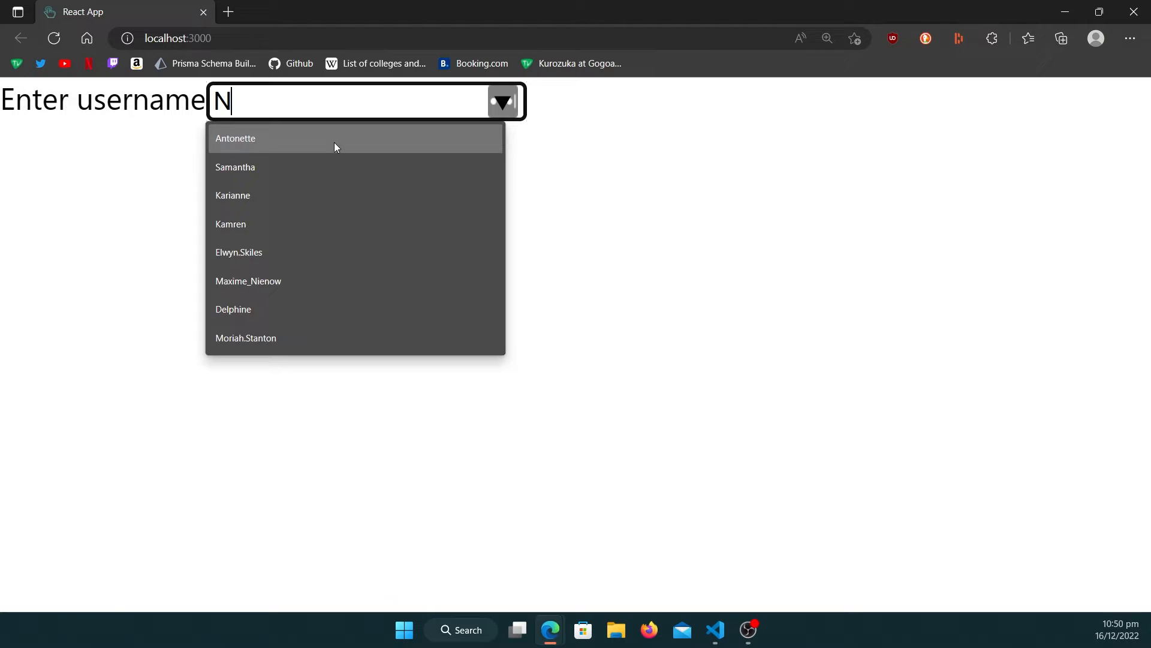
pyautogui.click(235, 138)
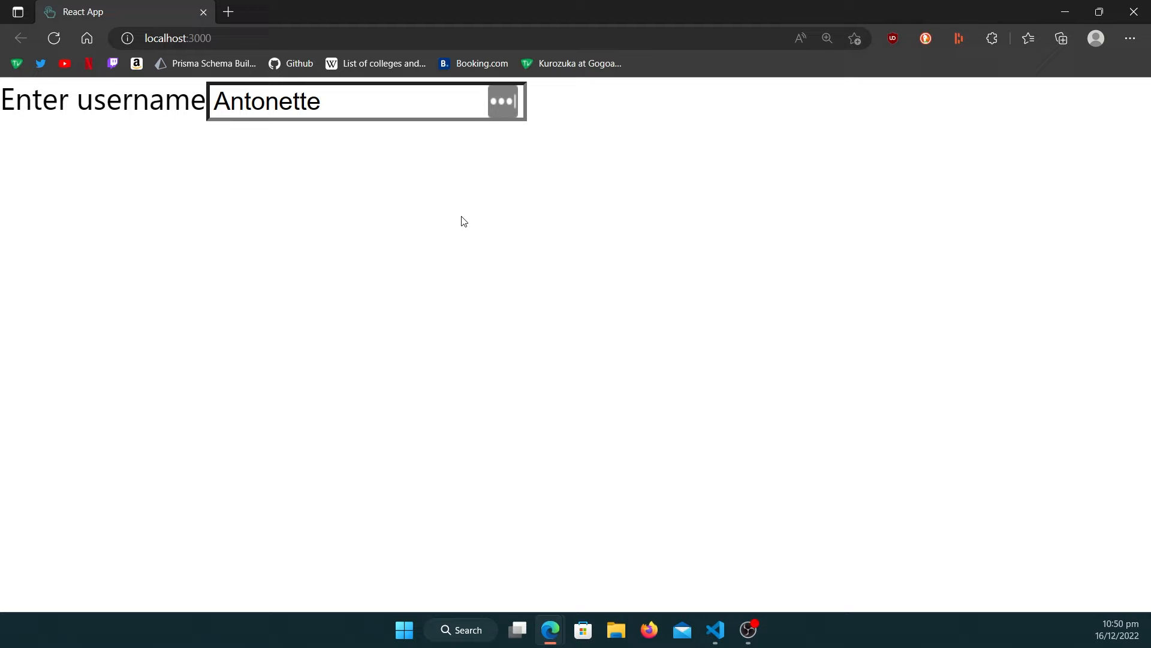
pyautogui.click(713, 630)
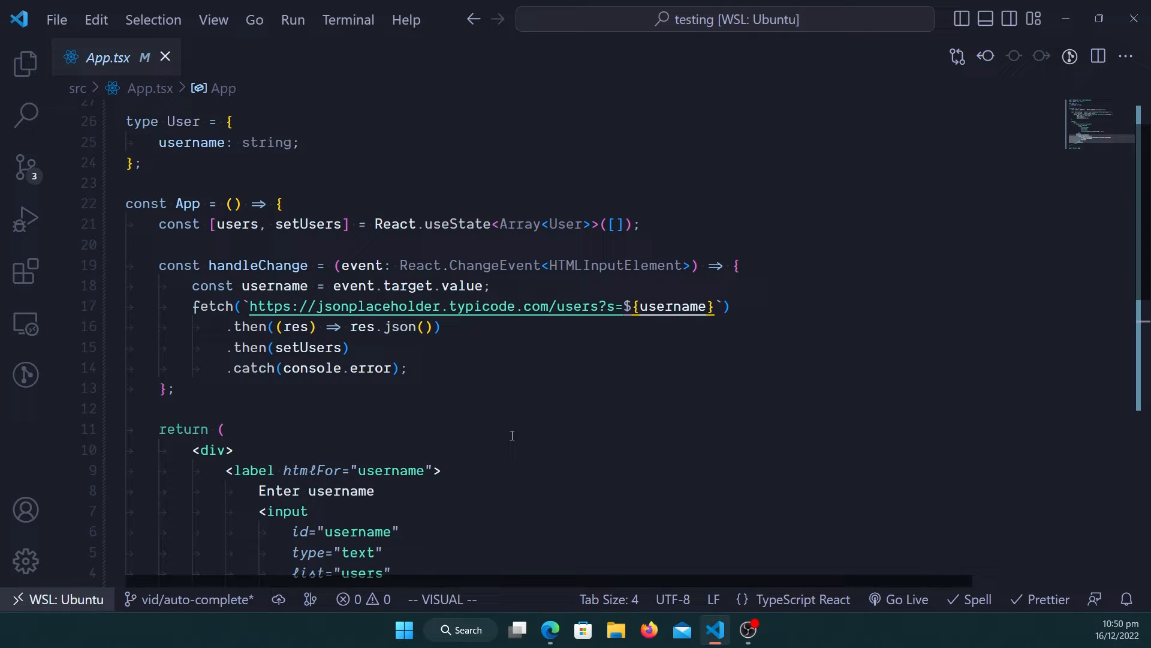
pyautogui.scroll(-3)
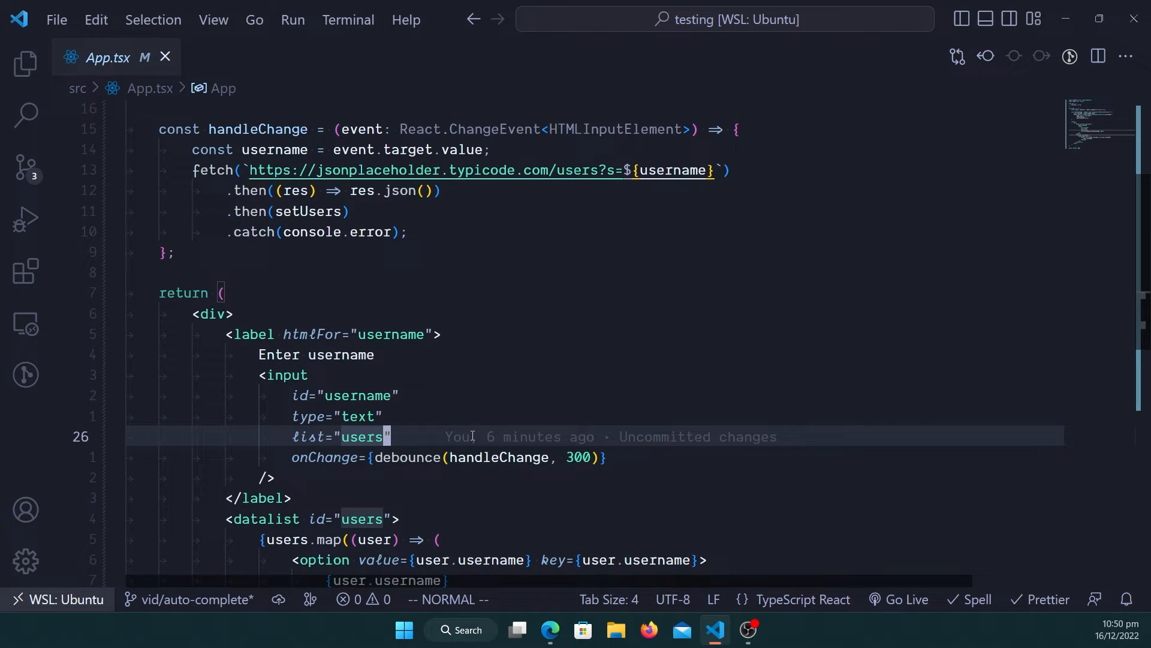
pyautogui.moveTo(401, 254)
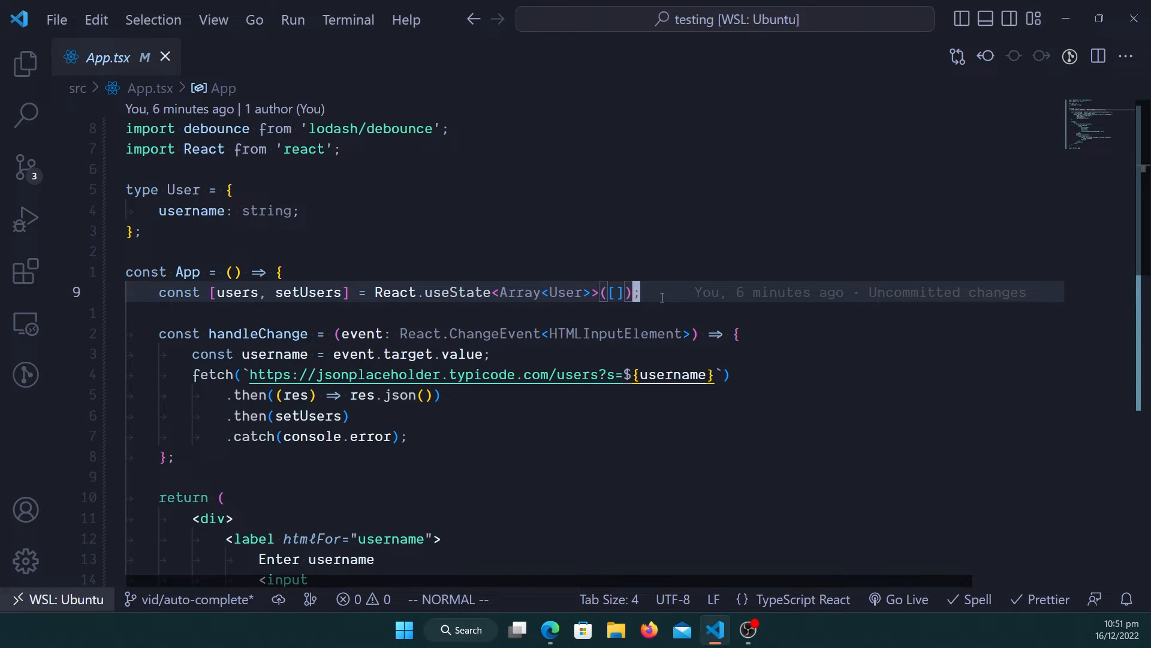
pyautogui.scroll(-3)
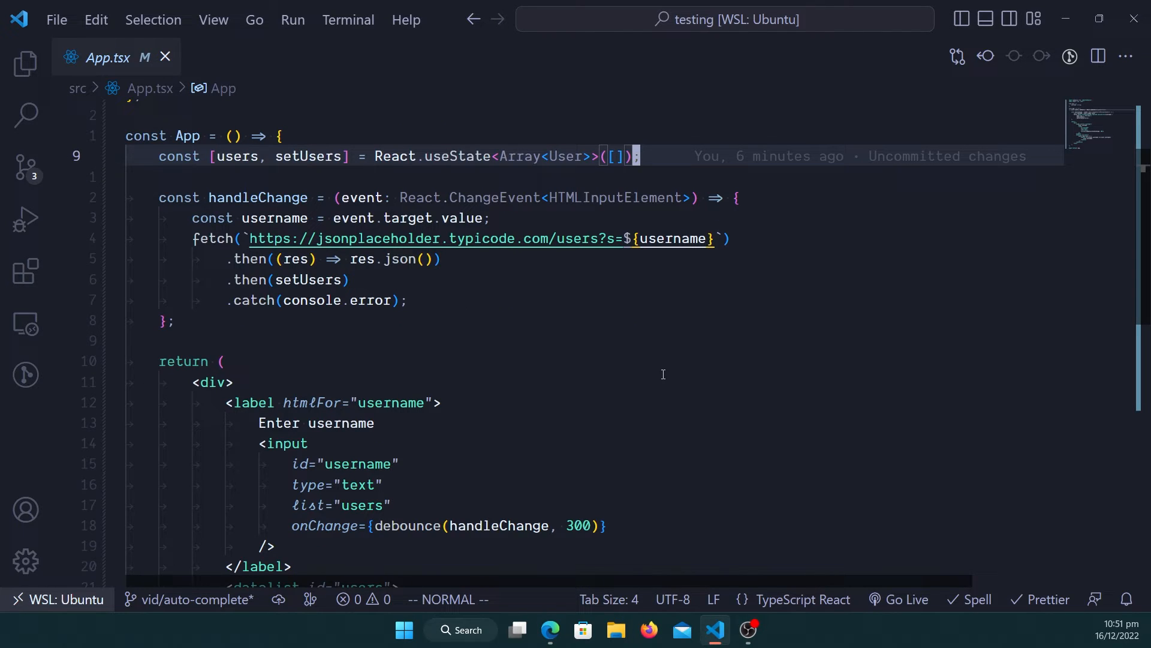
pyautogui.scroll(-3)
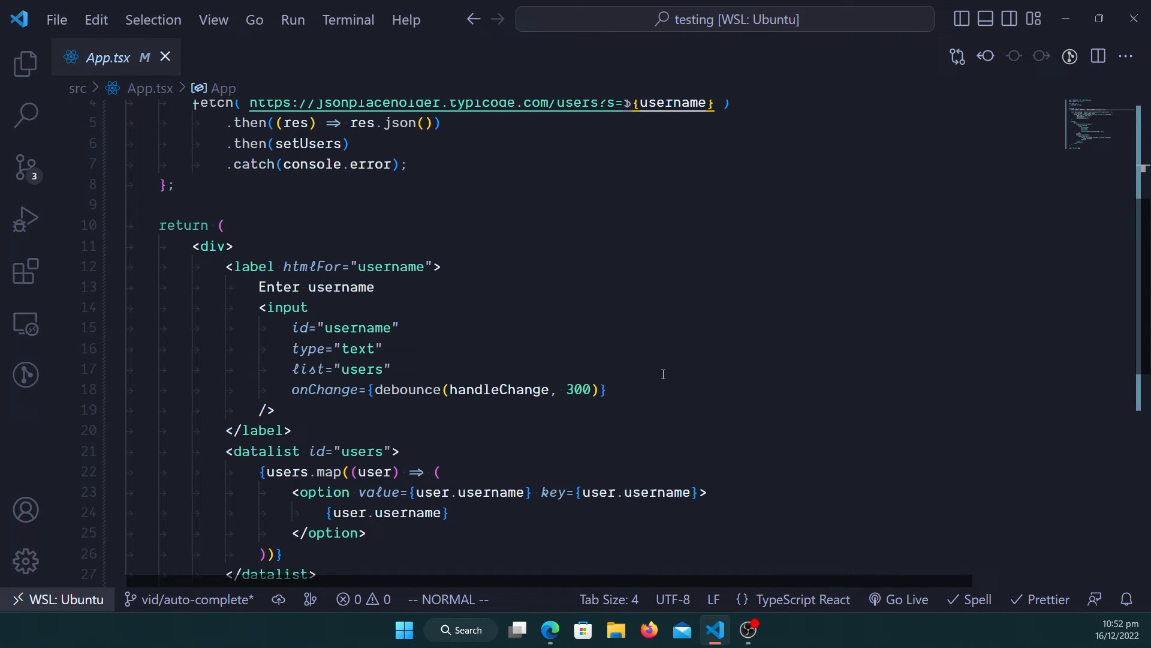
pyautogui.scroll(-3)
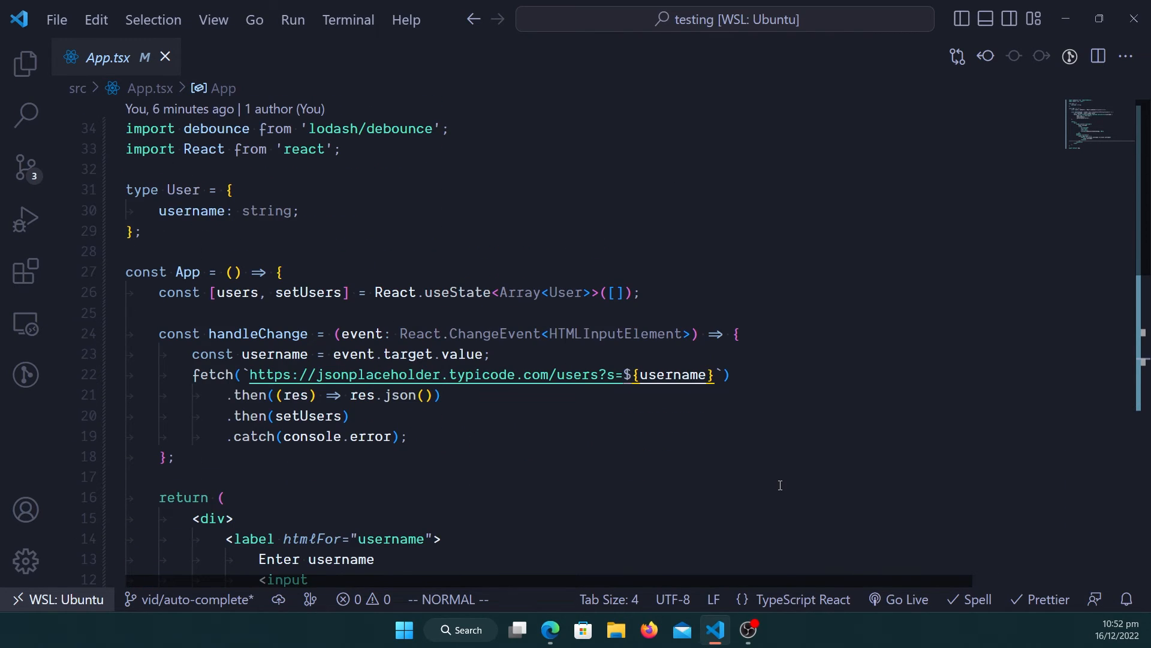
pyautogui.scroll(-3)
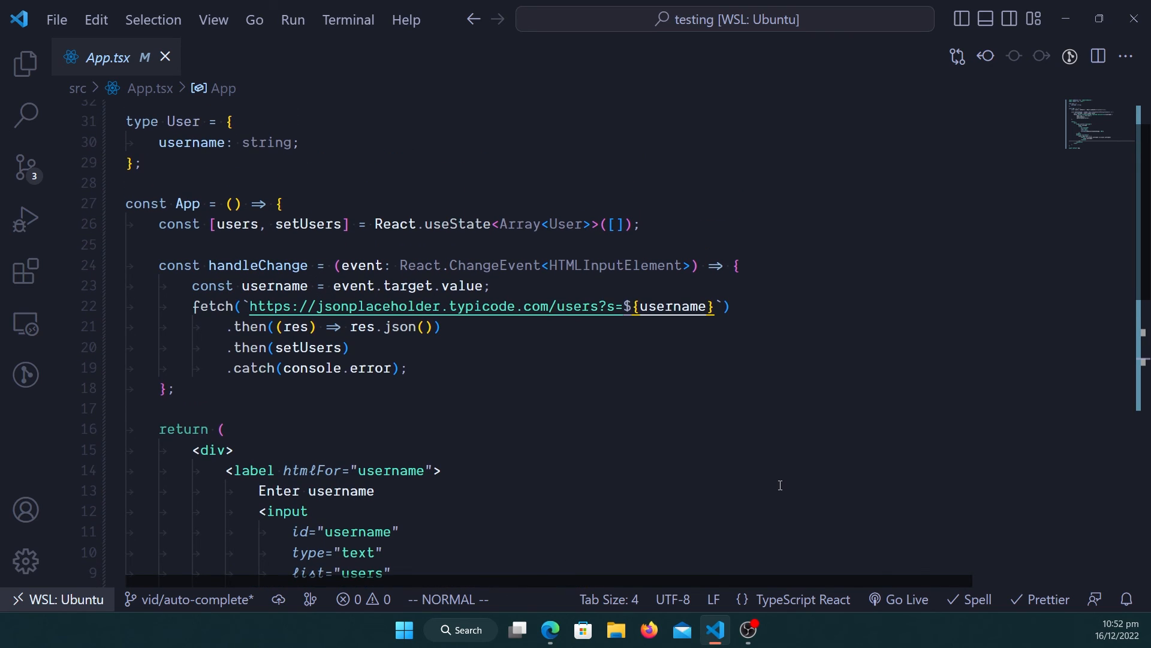
pyautogui.scroll(-3)
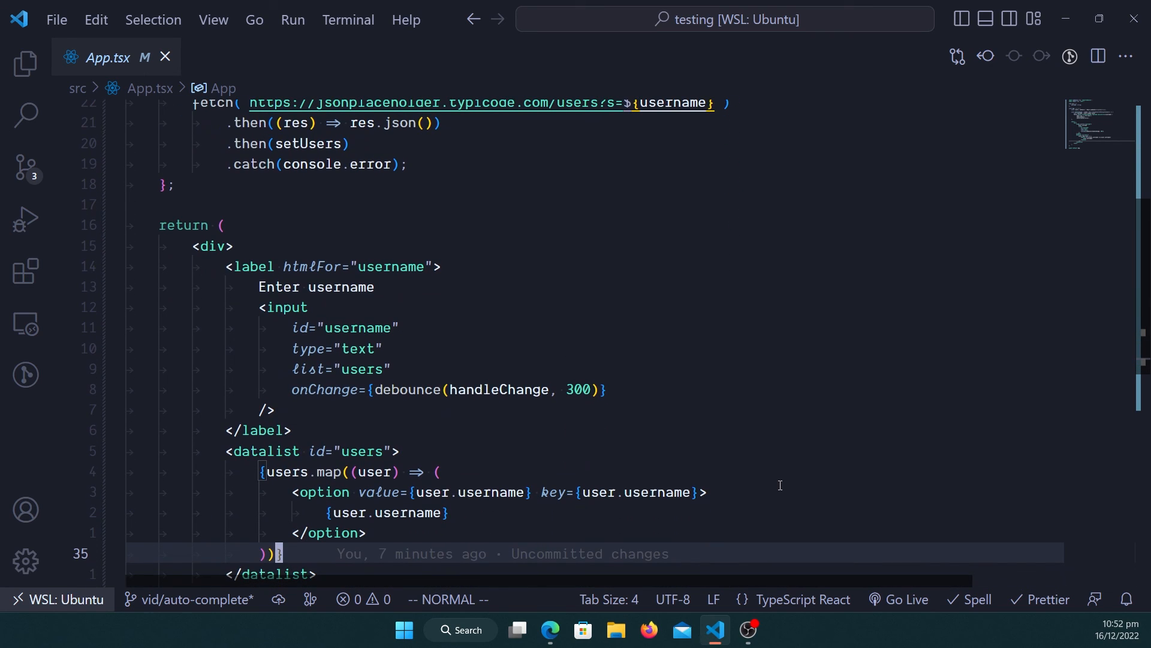